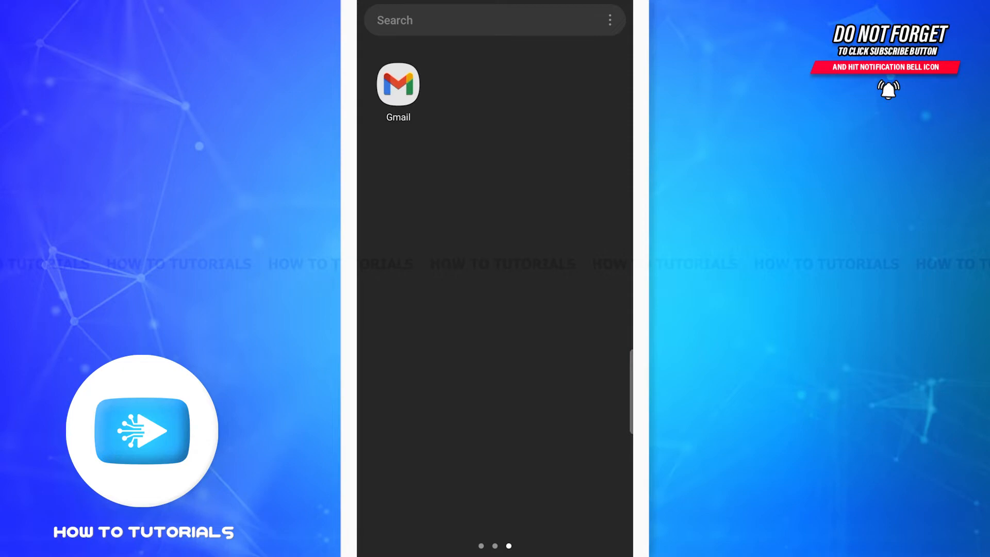
- Launch Gmail from the home screen and browse the Primary inbox emails
{"action": "left_click", "coordinate": [398, 85]}
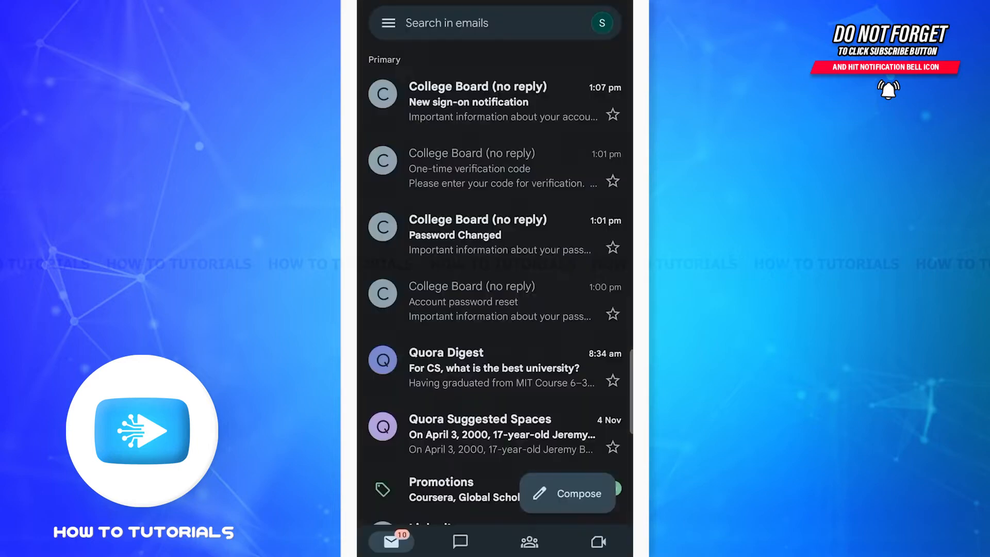
{"action": "scroll", "scroll_direction": "down", "scroll_amount": 3}
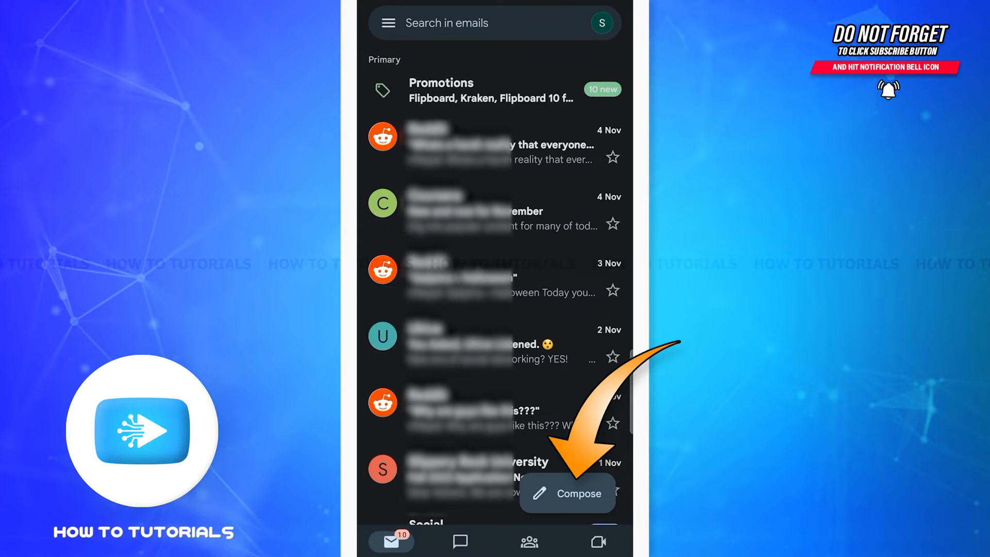
- Start a new email draft with the Cc and Bcc fields revealed beneath To
{"action": "left_click", "coordinate": [565, 493]}
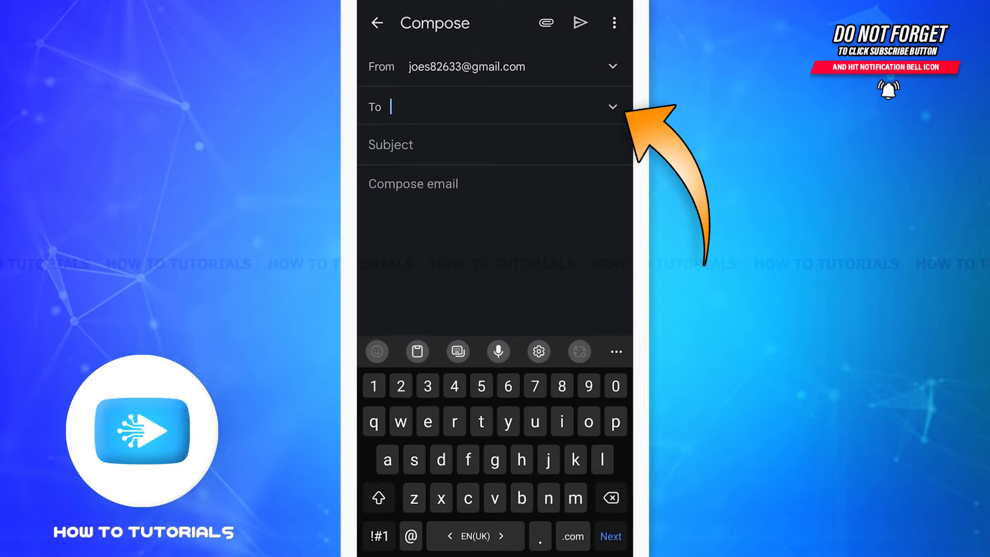
{"action": "left_click", "coordinate": [611, 107]}
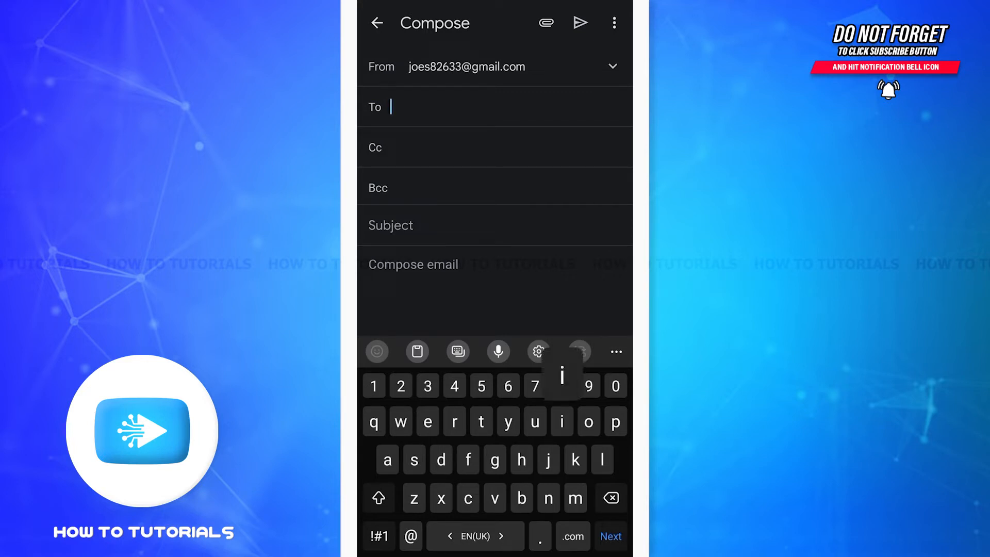
- Add the suggested contact matching 'i' as the To recipient and begin a Cc address
{"action": "type", "text": "i"}
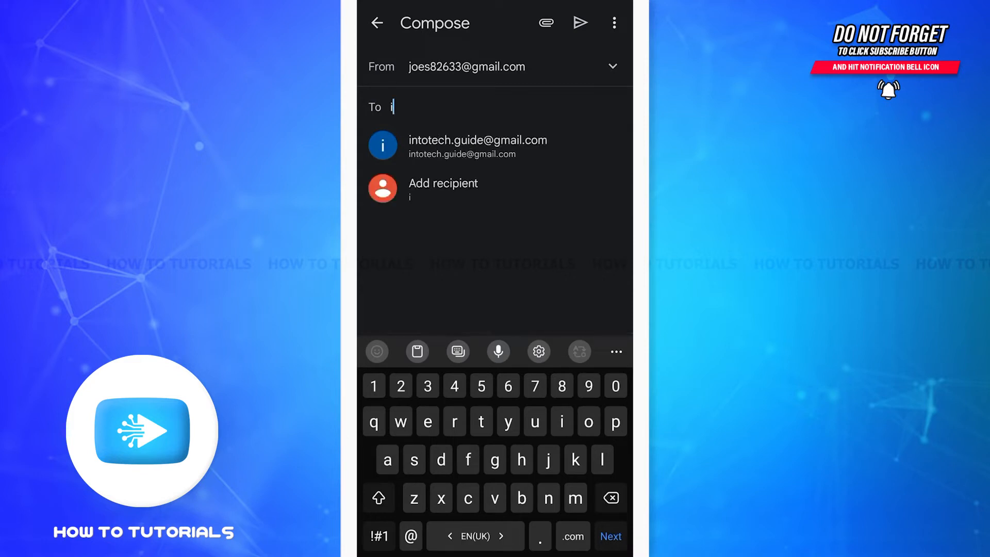
{"action": "left_click", "coordinate": [478, 147]}
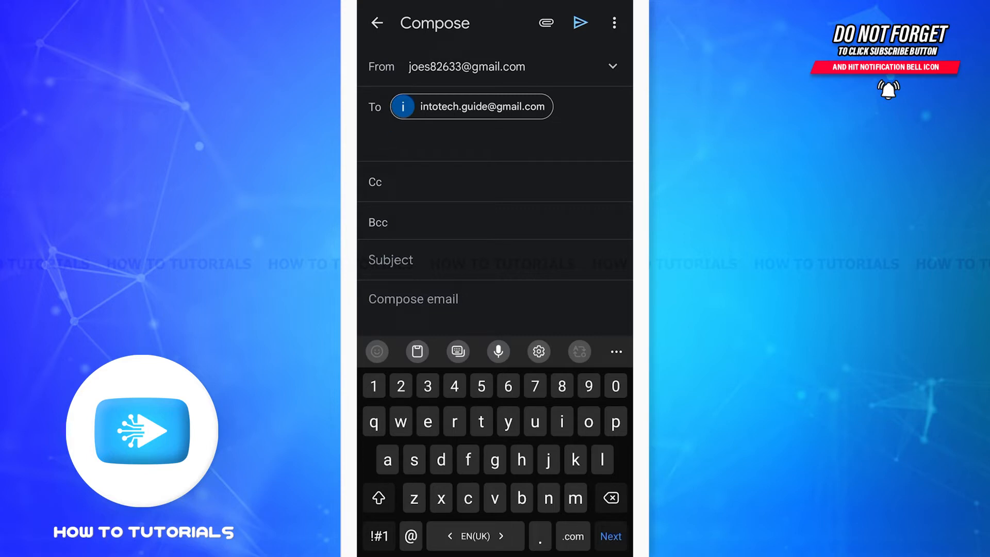
{"action": "left_click", "coordinate": [473, 140]}
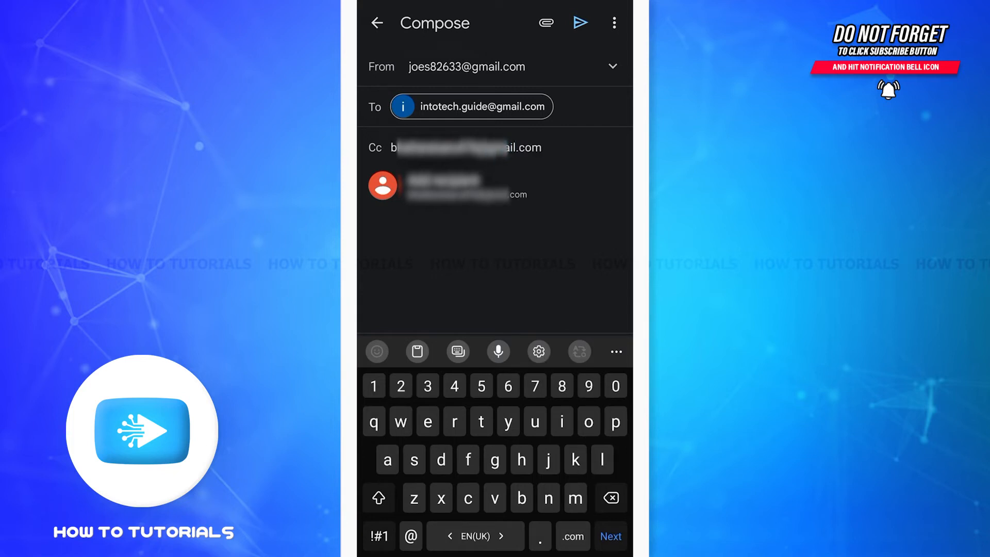
- Add the matching suggestion as the Cc recipient chip
{"action": "left_click", "coordinate": [454, 185]}
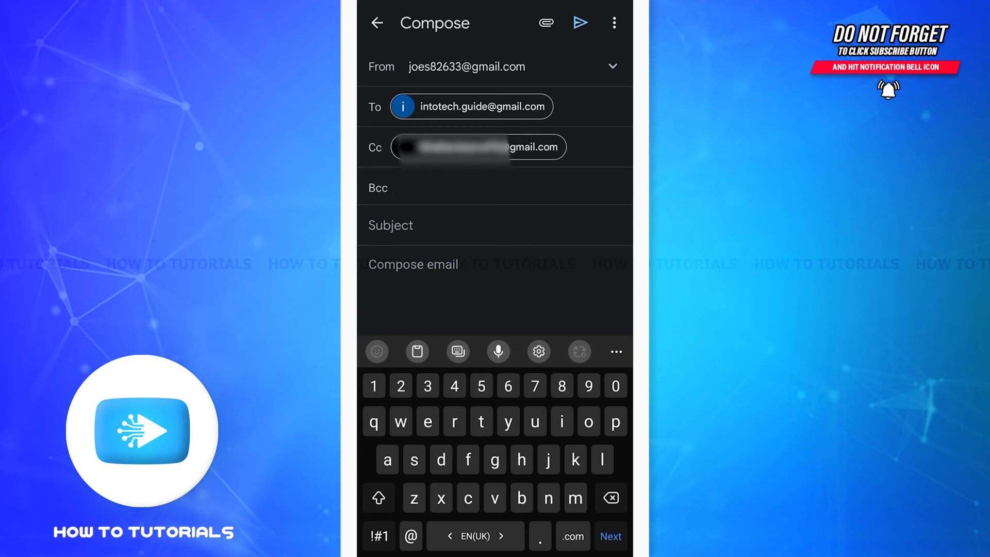
{"action": "left_click", "coordinate": [410, 187]}
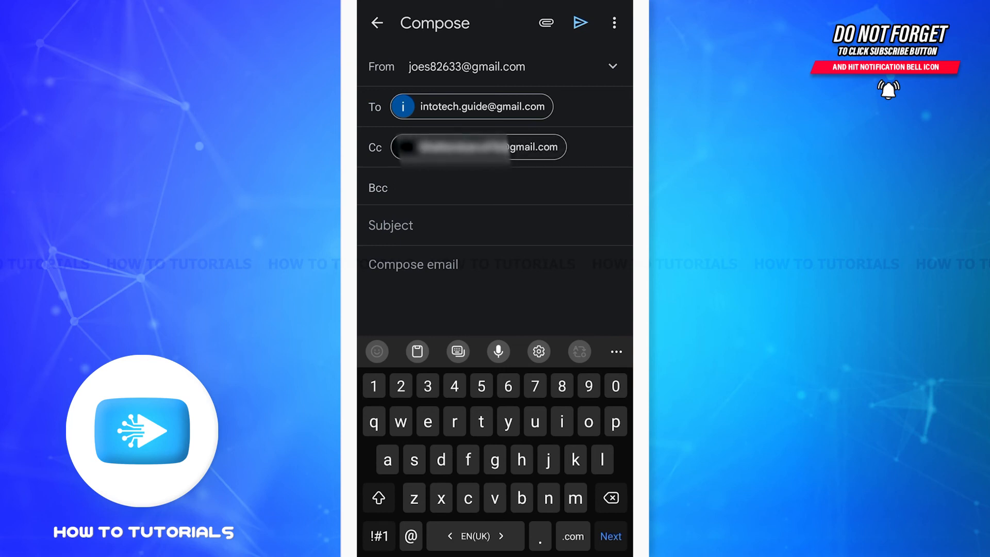
- Place the cursor in the Bcc field, ready for an address
{"action": "left_click", "coordinate": [391, 187]}
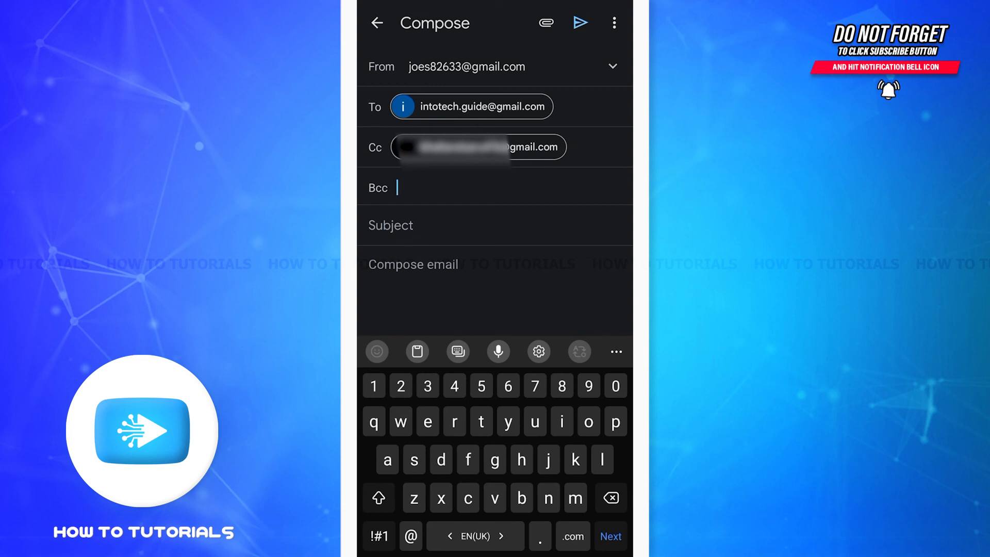